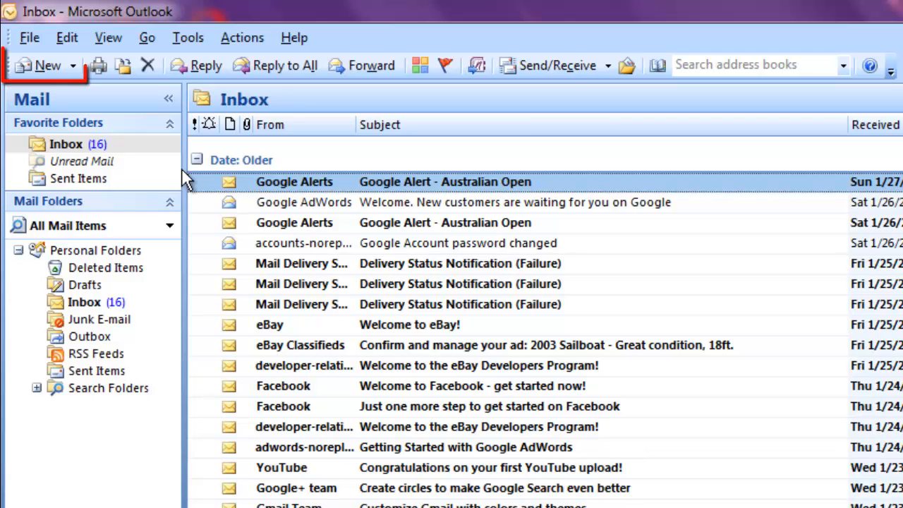
- Start a test message with 'Sample t', then close it without saving
{"action": "left_click", "coordinate": [42, 65]}
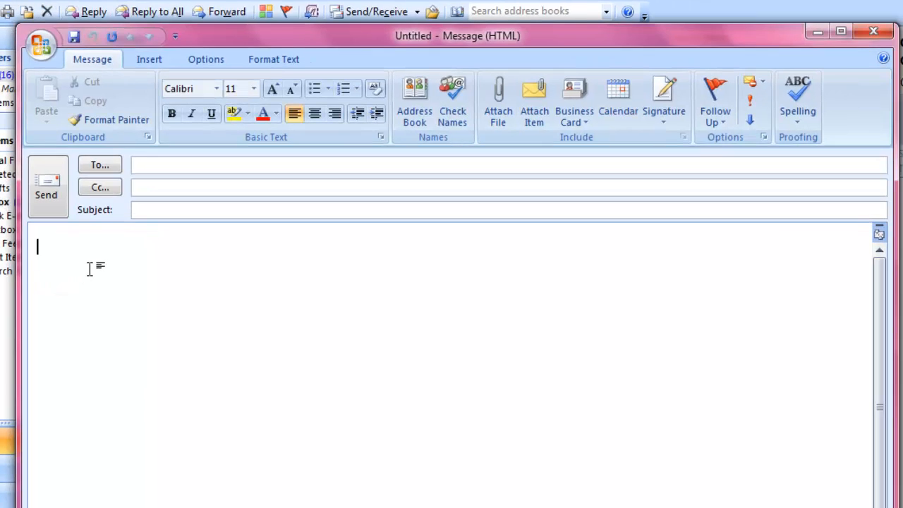
{"action": "type", "text": "Sample text.."}
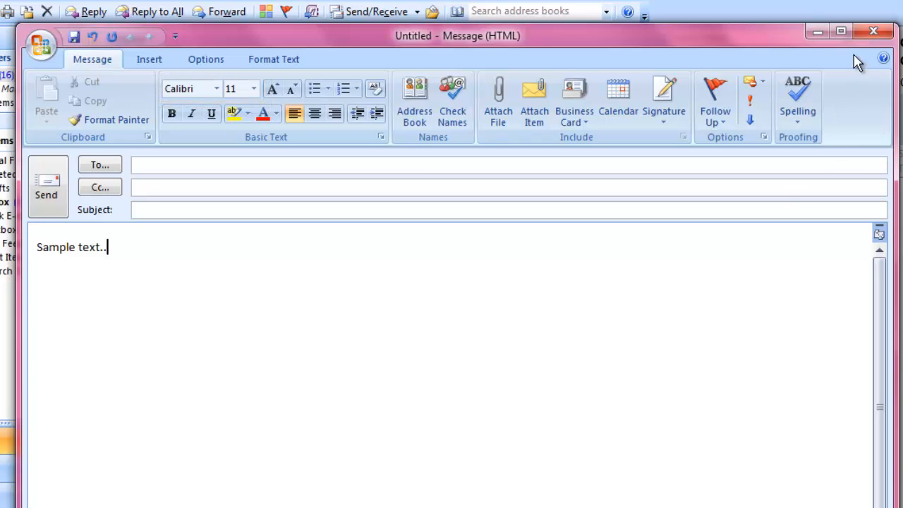
{"action": "left_click", "coordinate": [873, 31]}
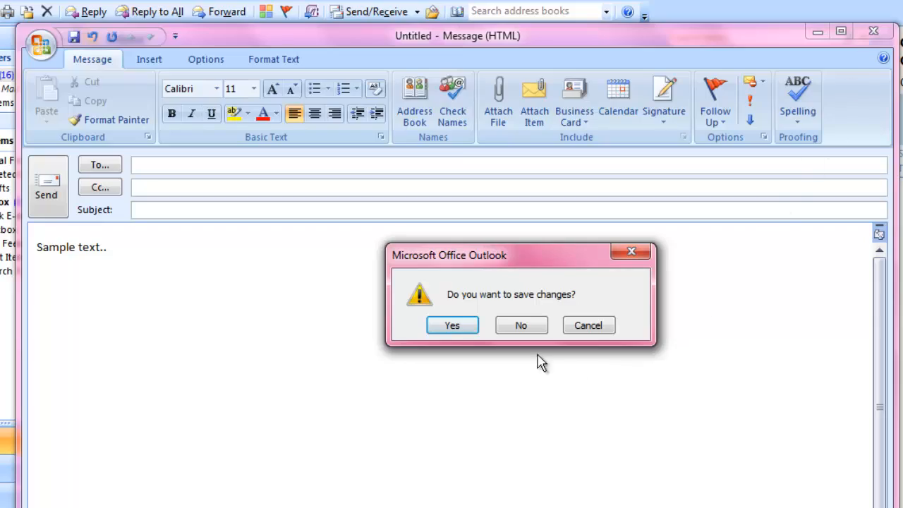
{"action": "left_click", "coordinate": [520, 325]}
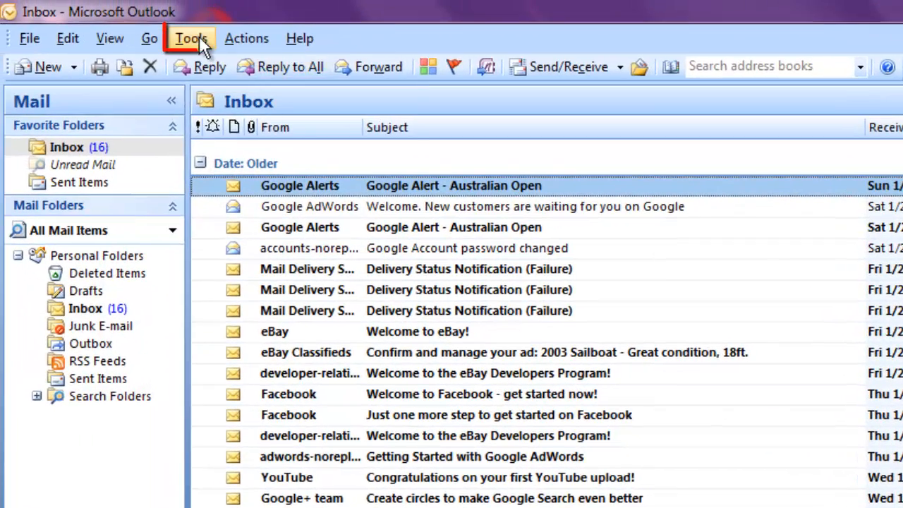
- Open the Stationery and Fonts settings from Tools > Options > Mail Format
{"action": "left_click", "coordinate": [190, 38]}
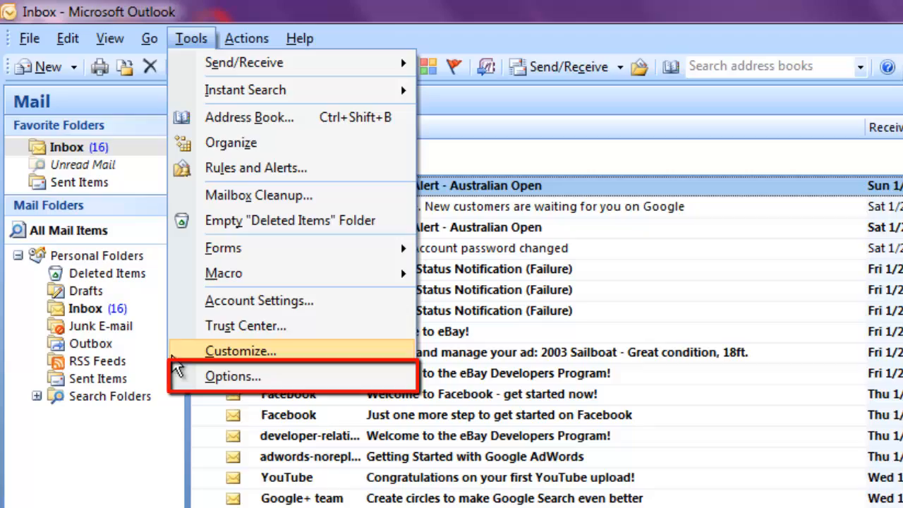
{"action": "left_click", "coordinate": [232, 376]}
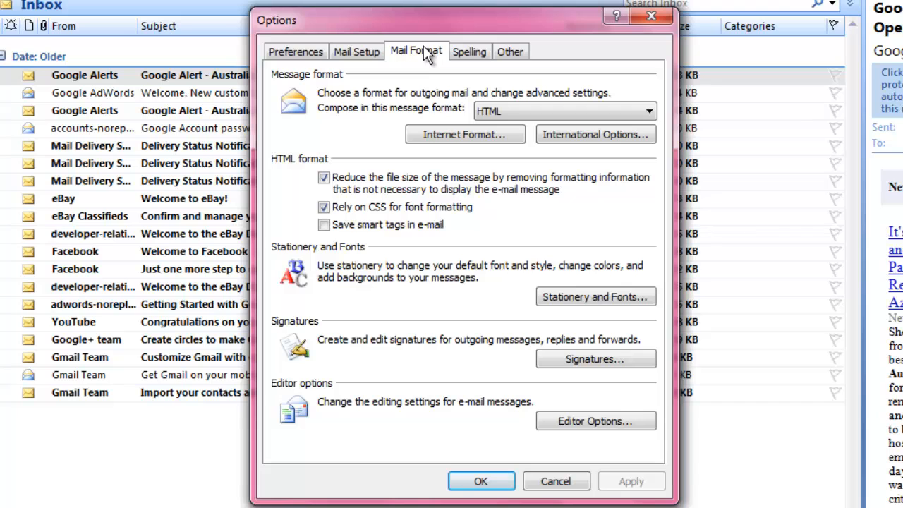
{"action": "mouse_move", "coordinate": [596, 297]}
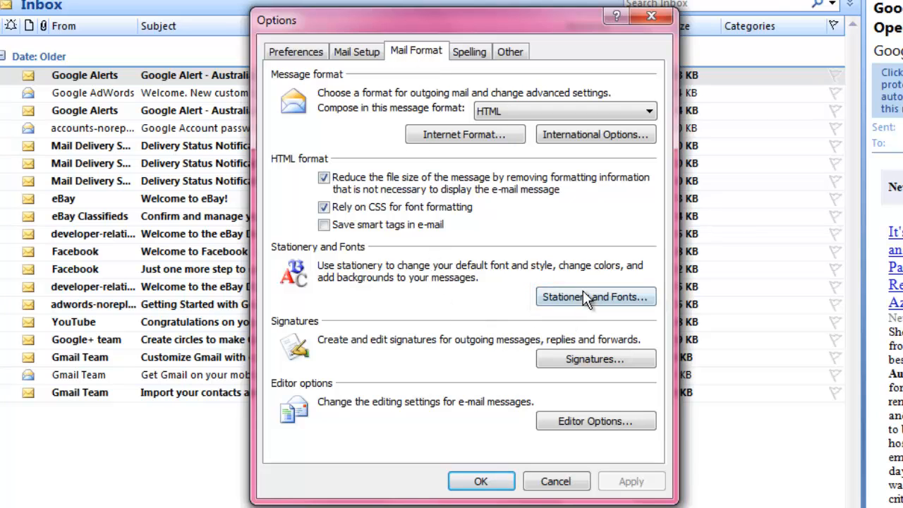
{"action": "left_click", "coordinate": [595, 296]}
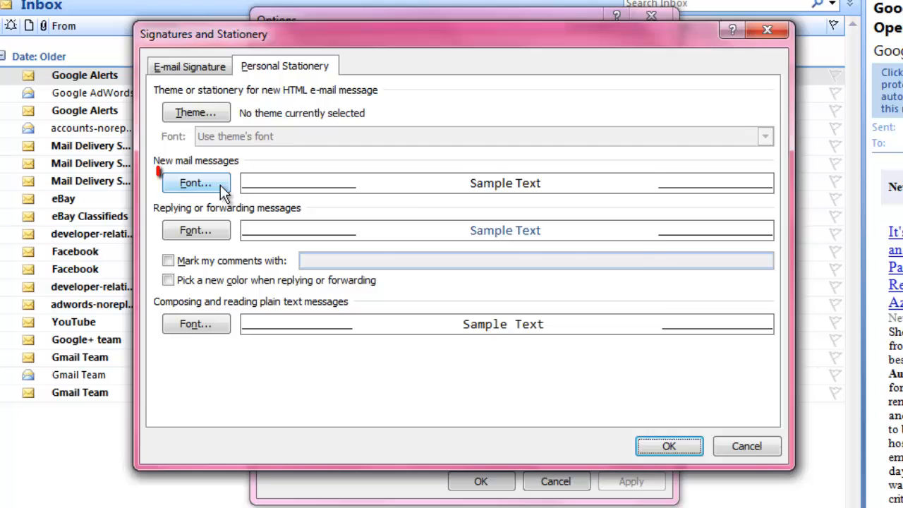
- Set the new-mail font to Bradley Hand ITC Bold 14 and close all option dialogs
{"action": "left_click", "coordinate": [195, 183]}
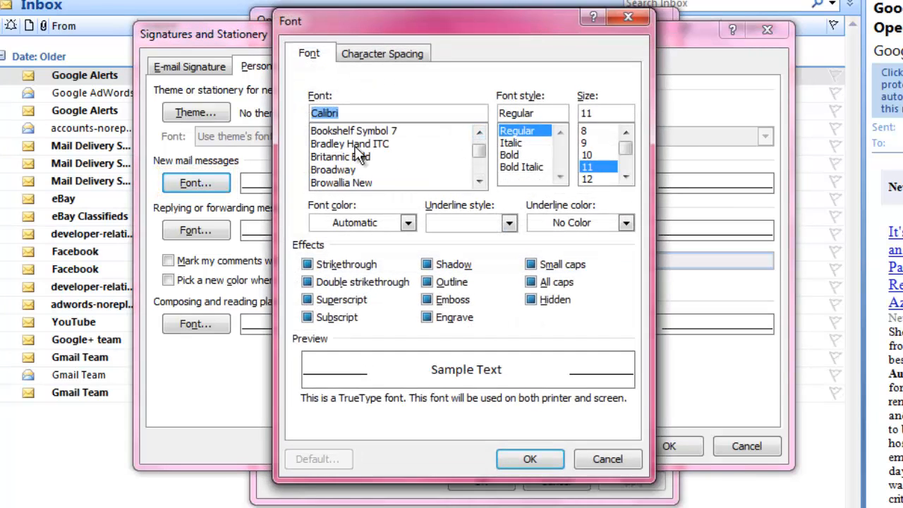
{"action": "left_click", "coordinate": [350, 143]}
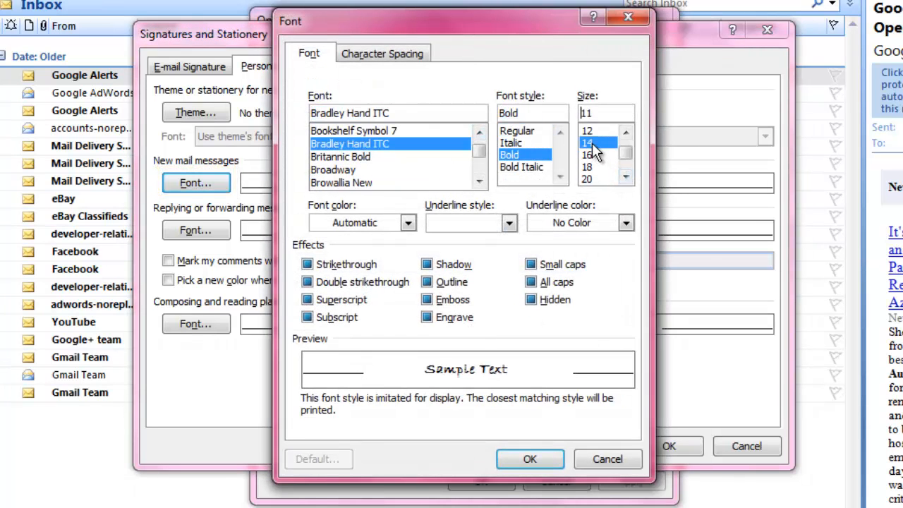
{"action": "left_click", "coordinate": [588, 142]}
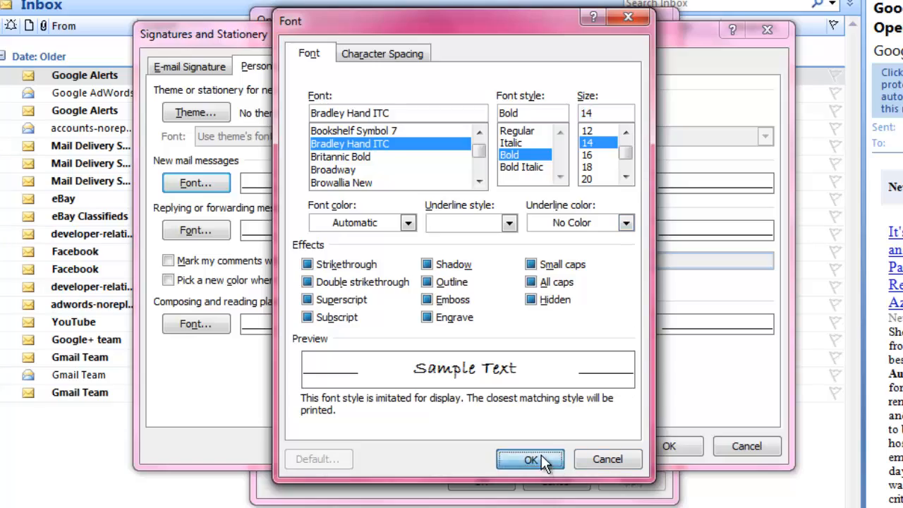
{"action": "left_click", "coordinate": [531, 459]}
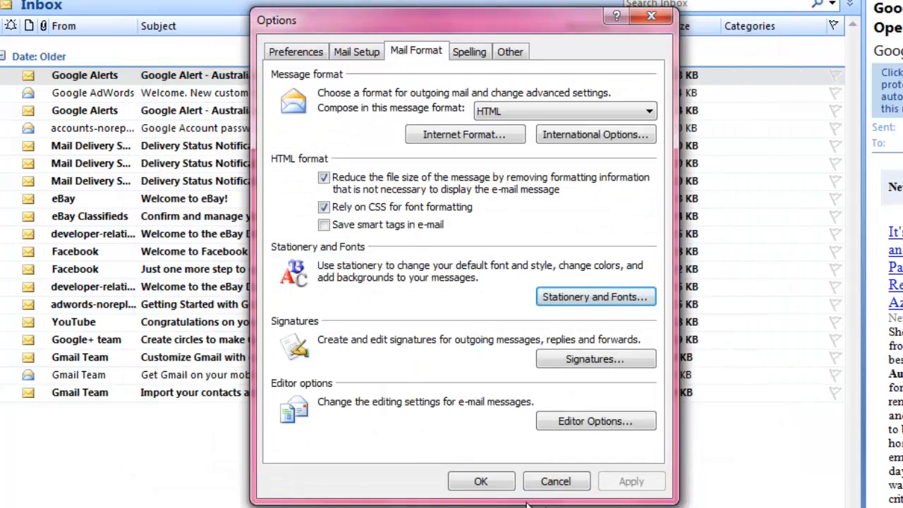
{"action": "left_click", "coordinate": [555, 481]}
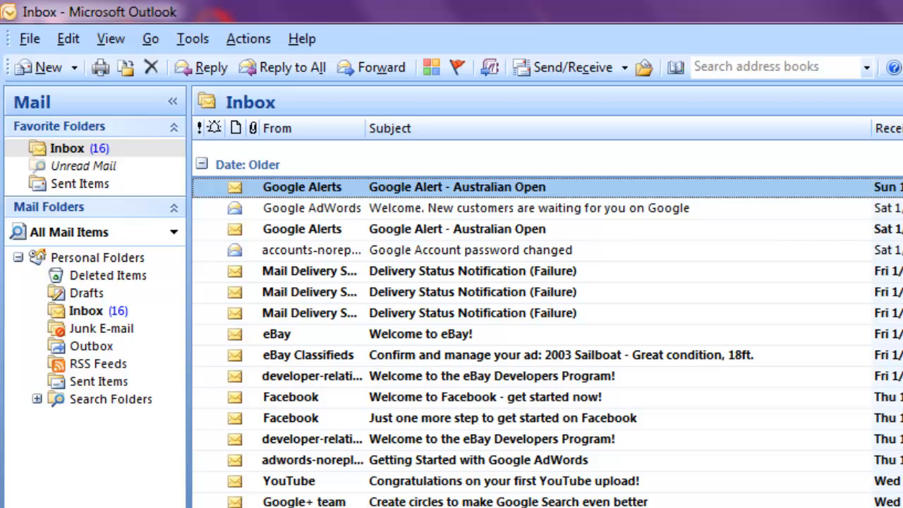
- Open a new message and type 'Sample text..' to check the Bradley Hand ITC Bold 14 default
{"action": "left_click", "coordinate": [44, 67]}
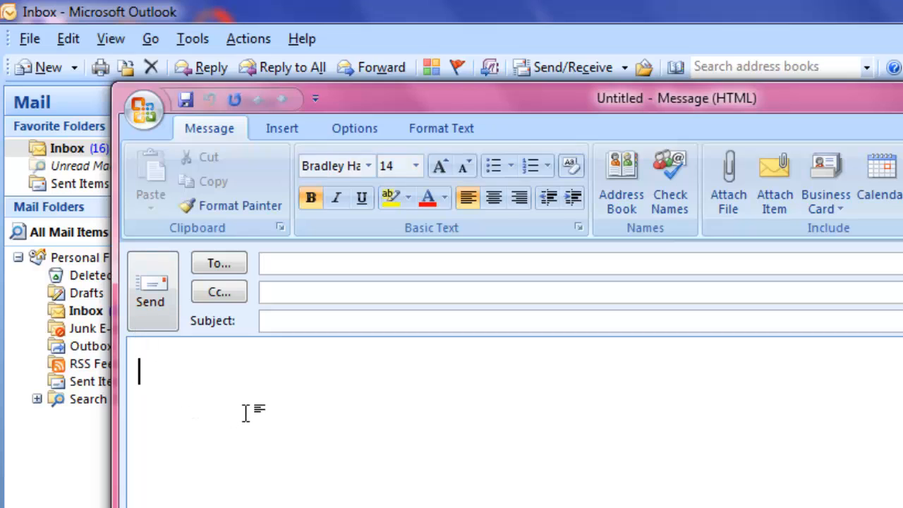
{"action": "type", "text": "Sample text"}
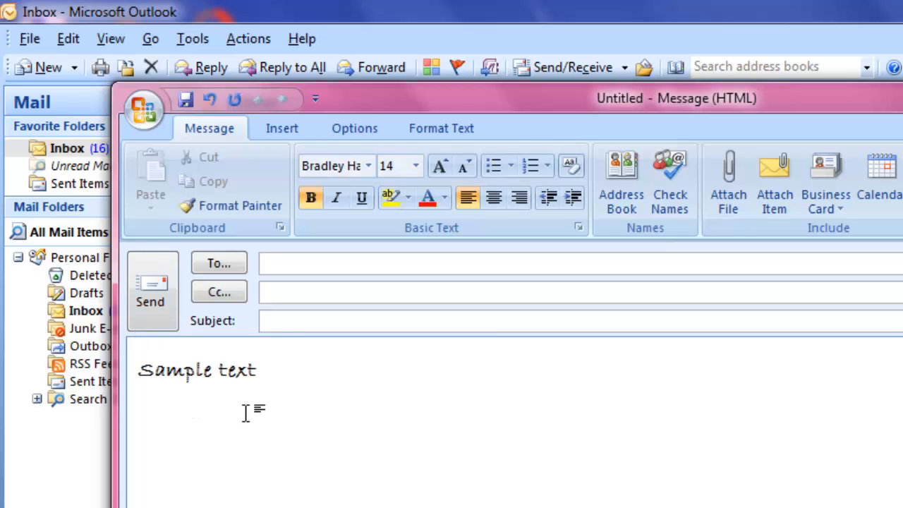
{"action": "type", "text": ".."}
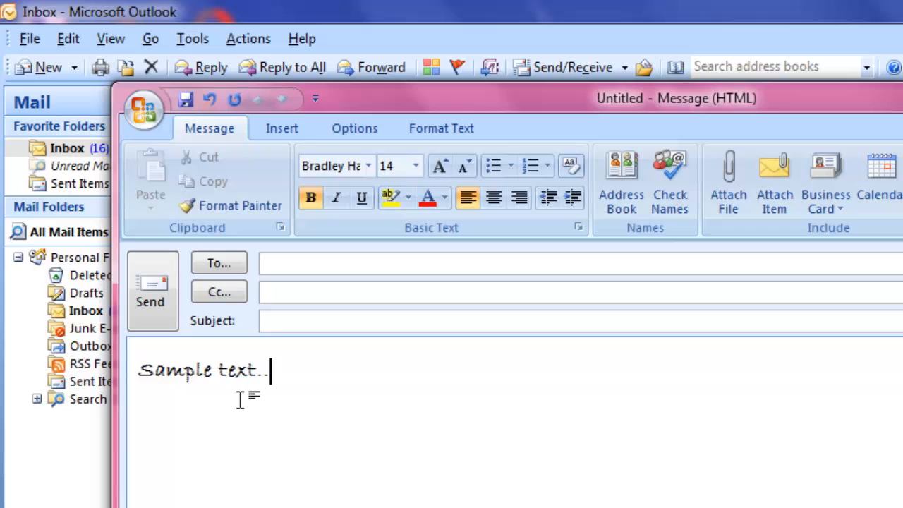